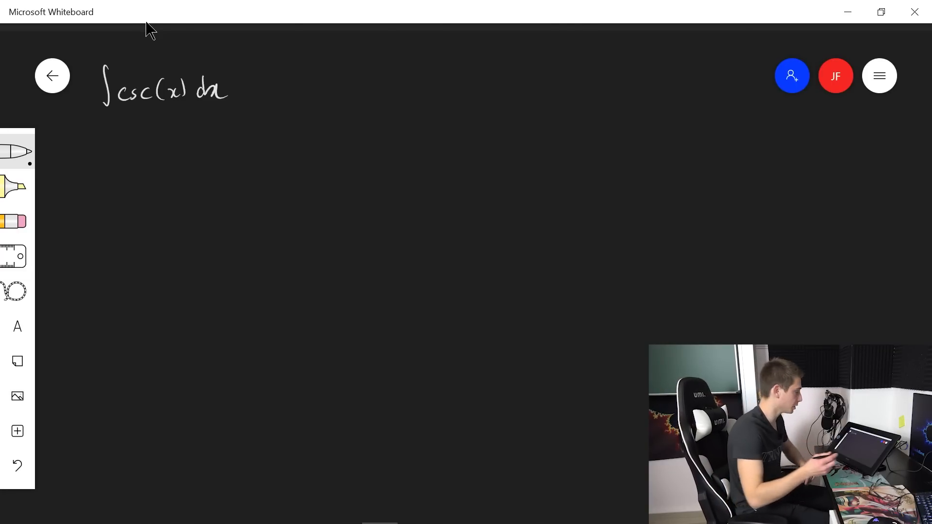
Handwrite '=' and a tall integral sign to the right of ∫csc(x) dx
left_click_drag(252, 89, 265, 89)
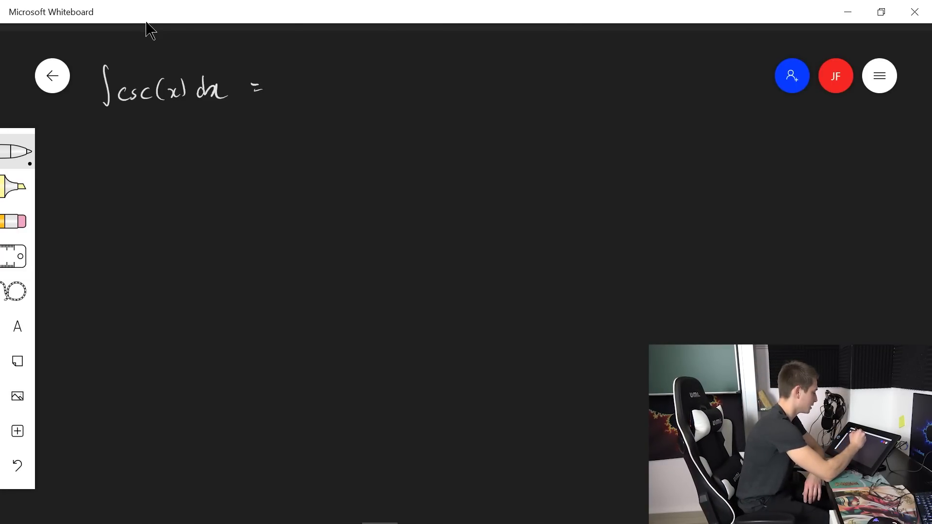
left_click_drag(283, 59, 283, 110)
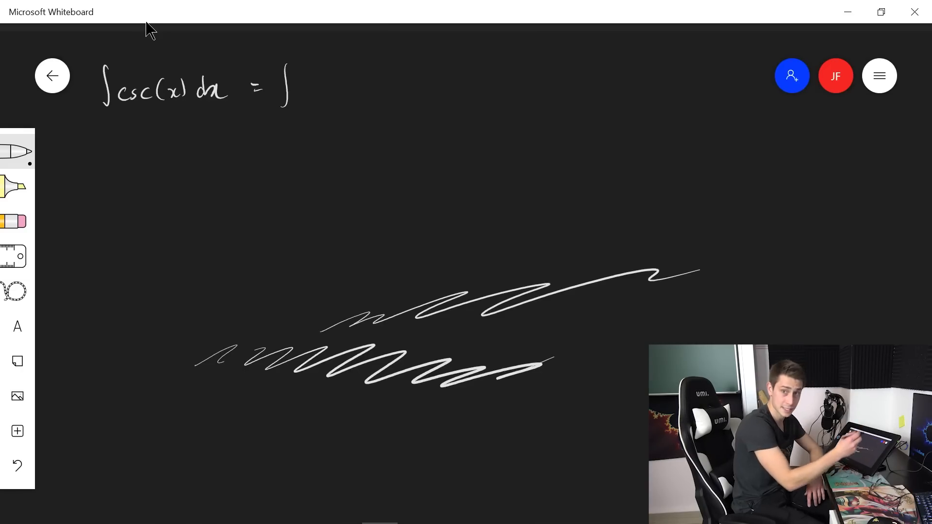
left_click(17, 466)
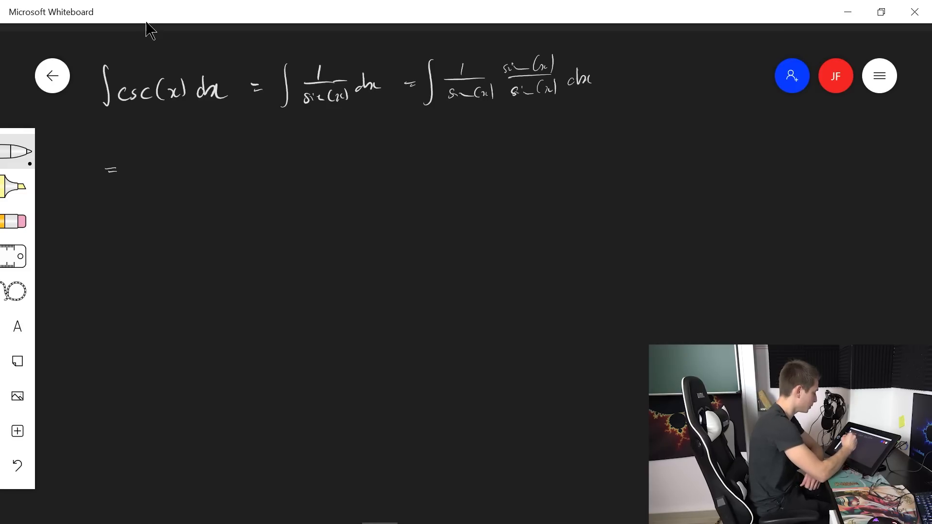
Pen-write the second-line integral sign and the sin(x)/sin²(x) integrand
left_click_drag(143, 155, 140, 199)
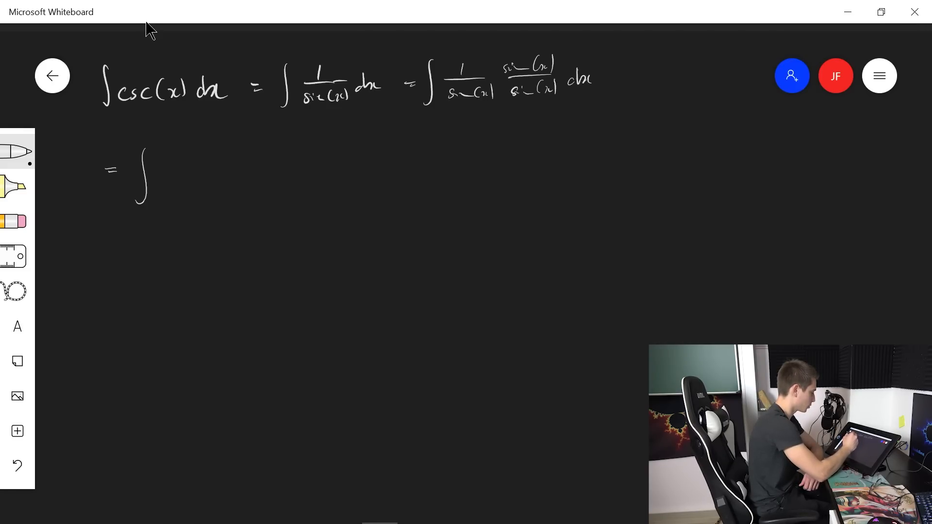
left_click_drag(175, 165, 226, 167)
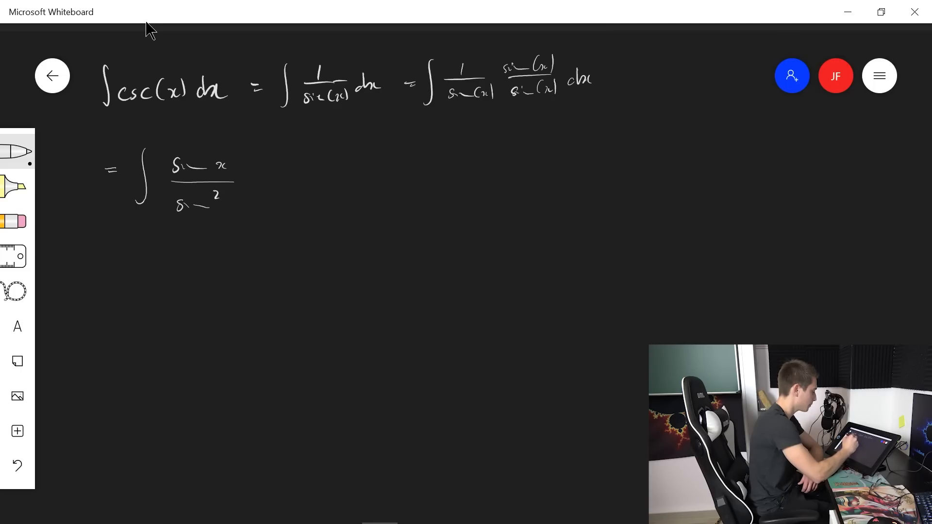
left_click_drag(214, 167, 244, 205)
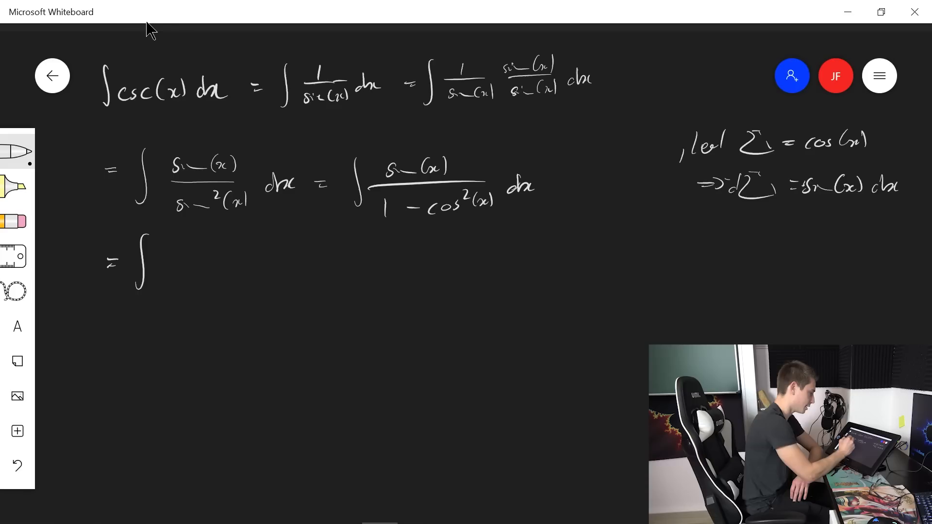
Write the substituted integrand −du/(1−u²) on the third line, then scroll the canvas down
left_click_drag(172, 249, 196, 243)
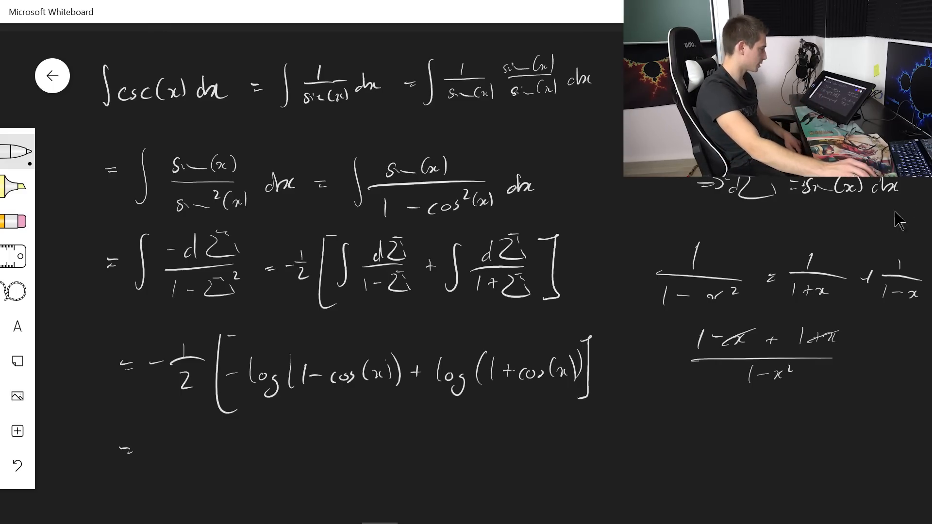
scroll("down", 3)
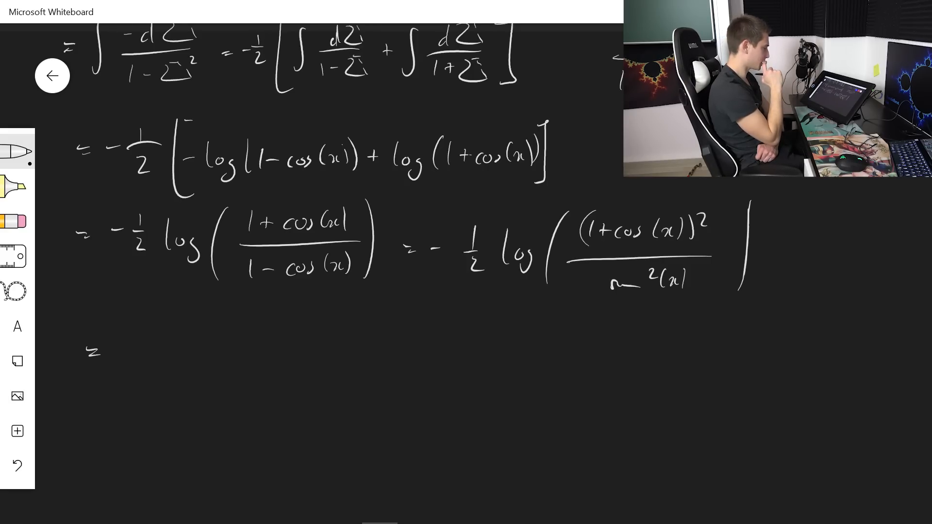
Switch from the pen to the eraser tool
left_click(17, 222)
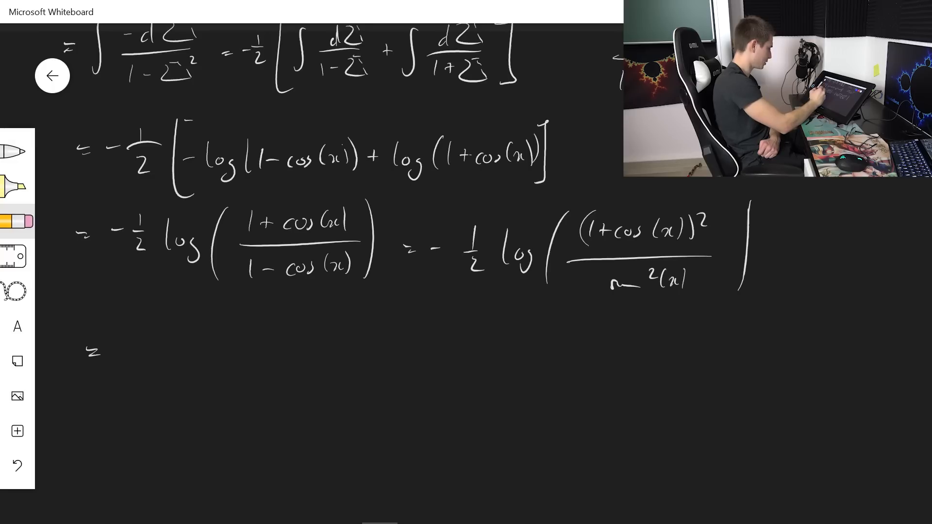